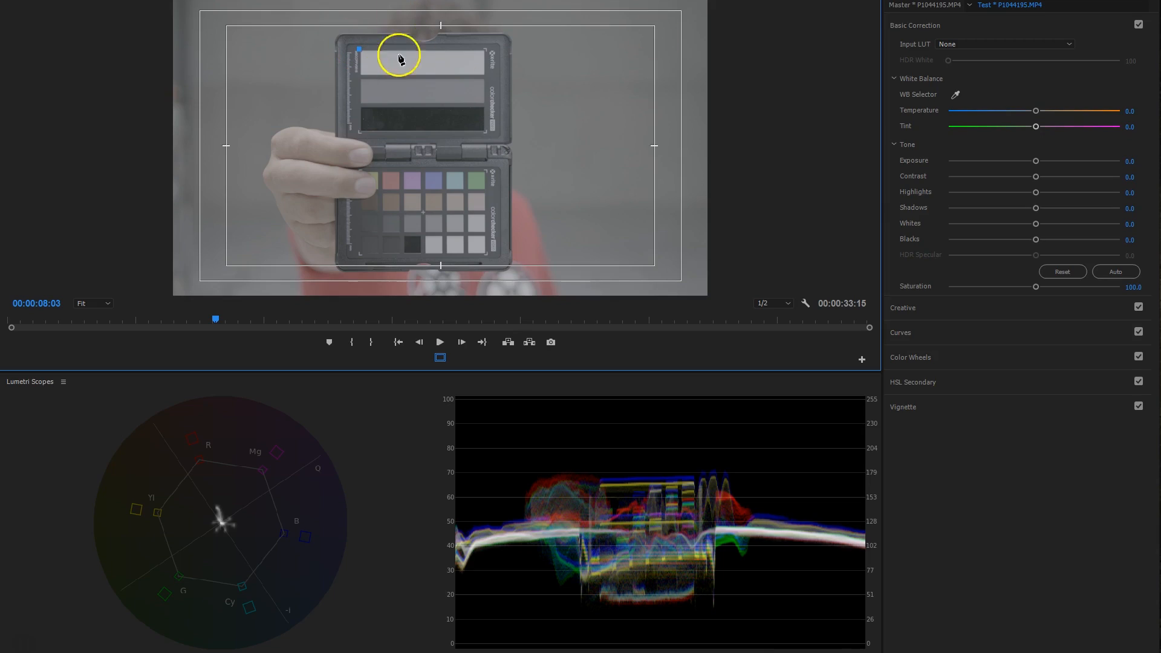
- Mask the grey strips of the checker and raise contrast, adjusting highlights, shadows, whites and blacks
left_click_drag(400, 58, 391, 135)
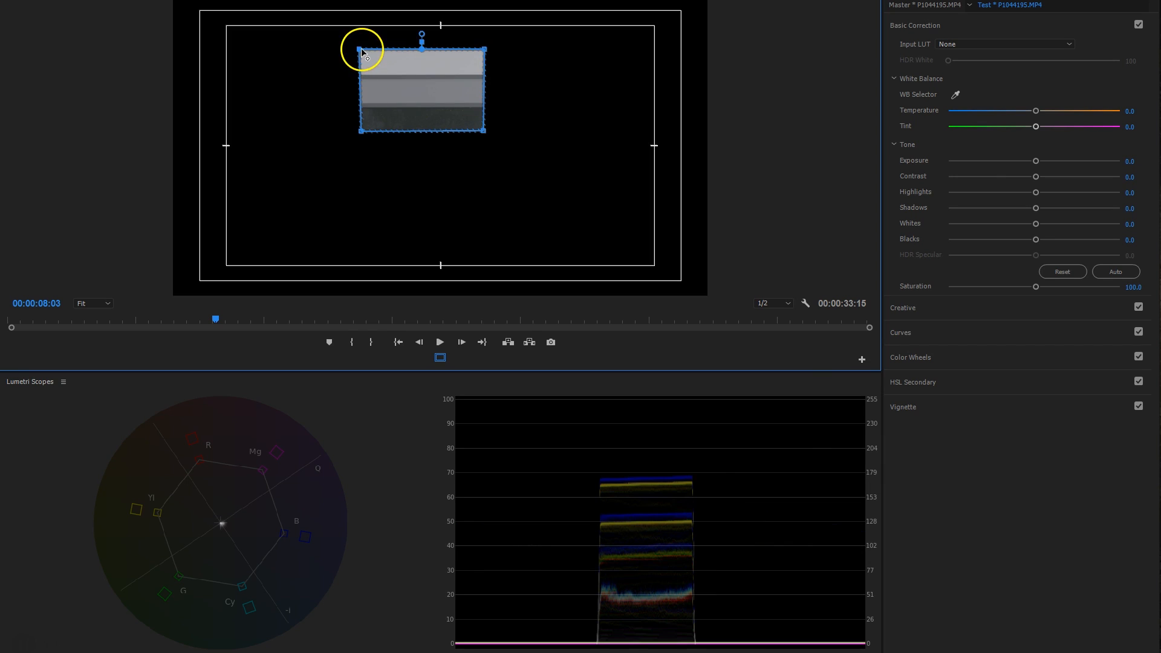
left_click_drag(1035, 177, 1059, 176)
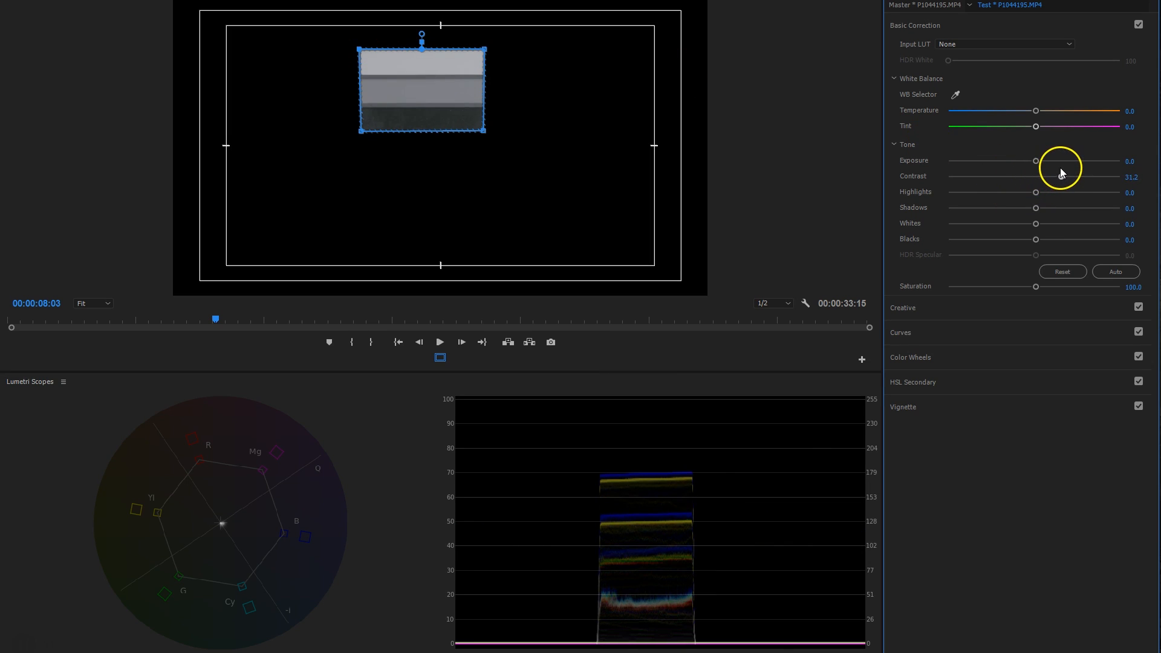
left_click_drag(1036, 192, 1054, 187)
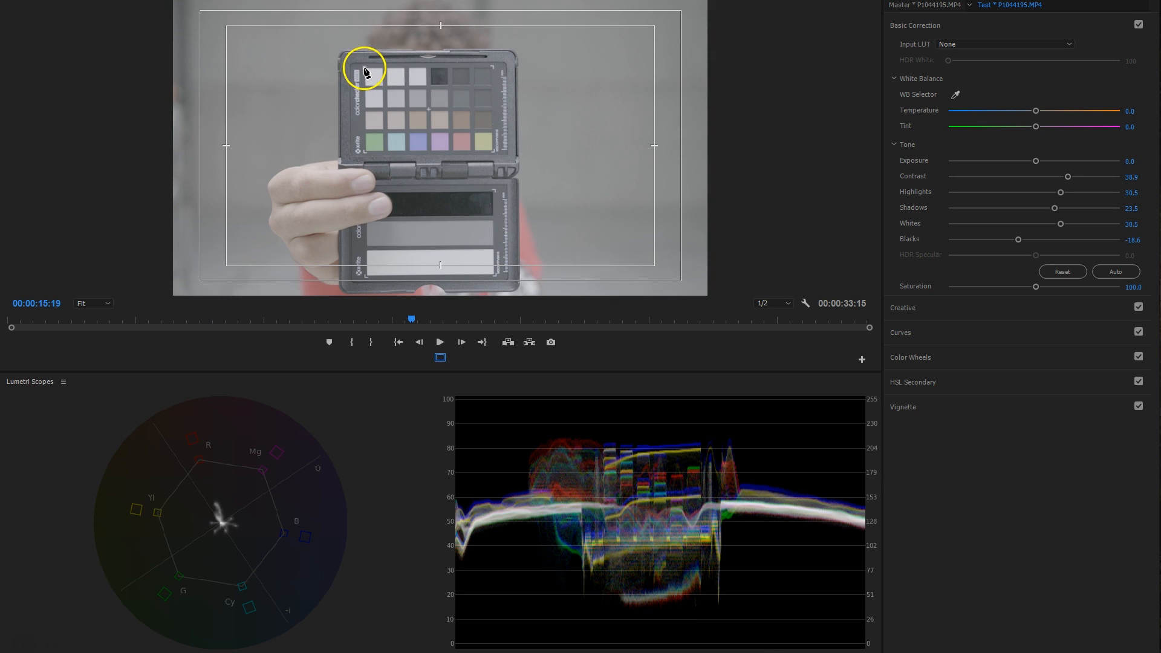
- Mask the colour patch grid, push Saturation to 200 and white-balance by sampling the white patch
left_click_drag(362, 68, 491, 154)
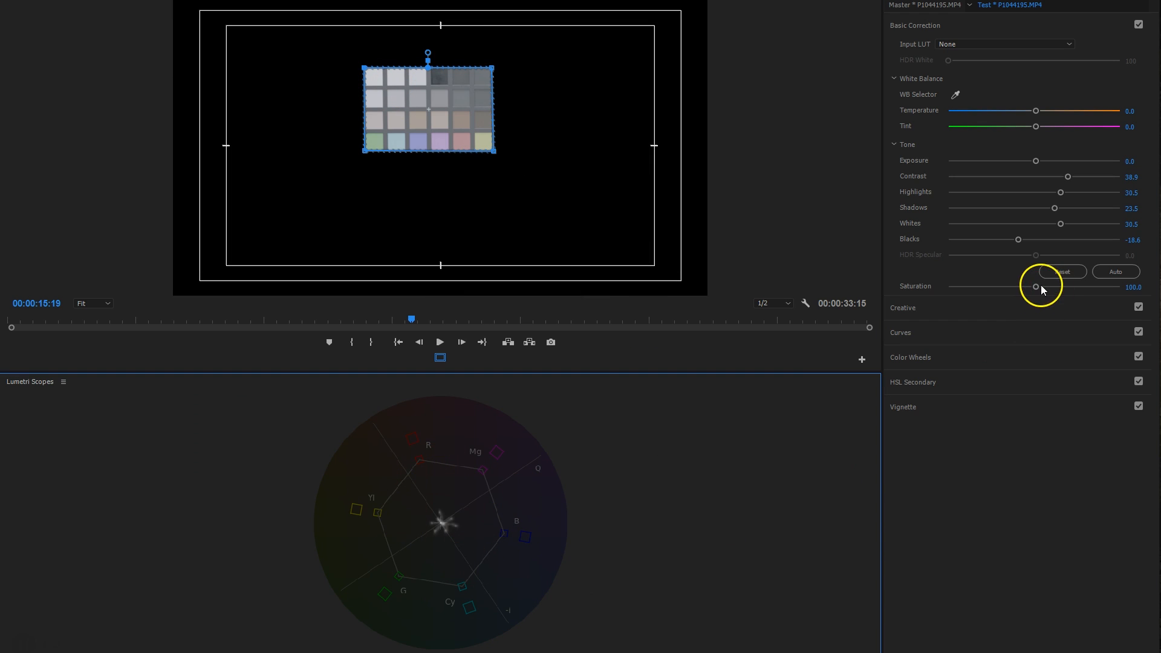
left_click_drag(1036, 287, 1122, 288)
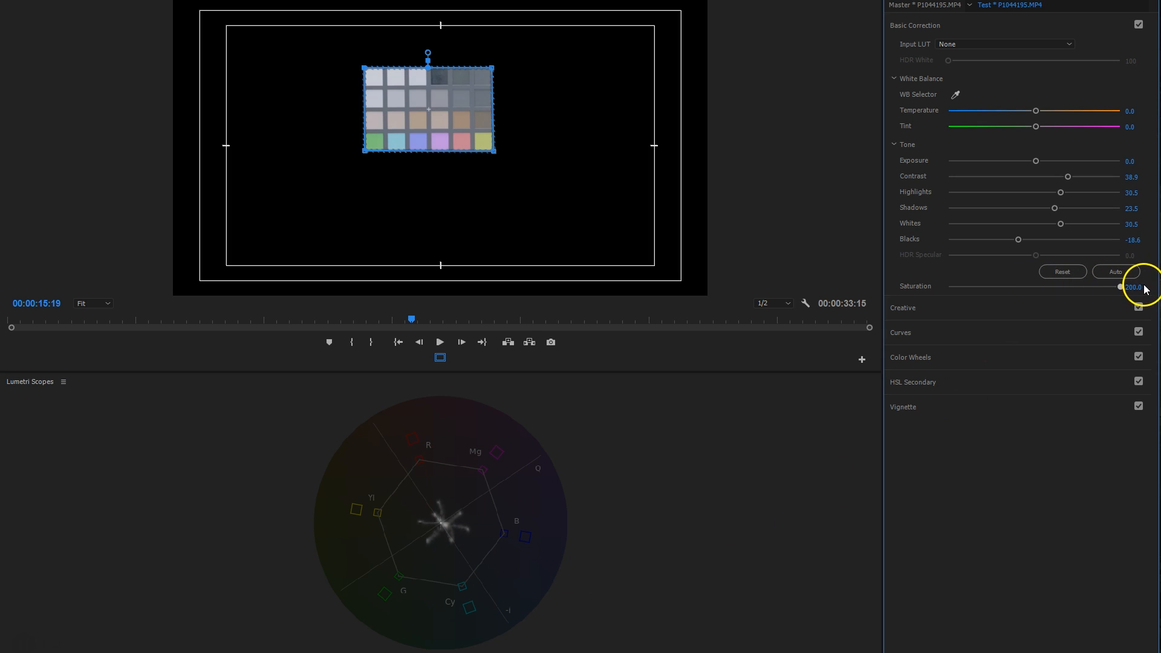
mouse_move(438, 510)
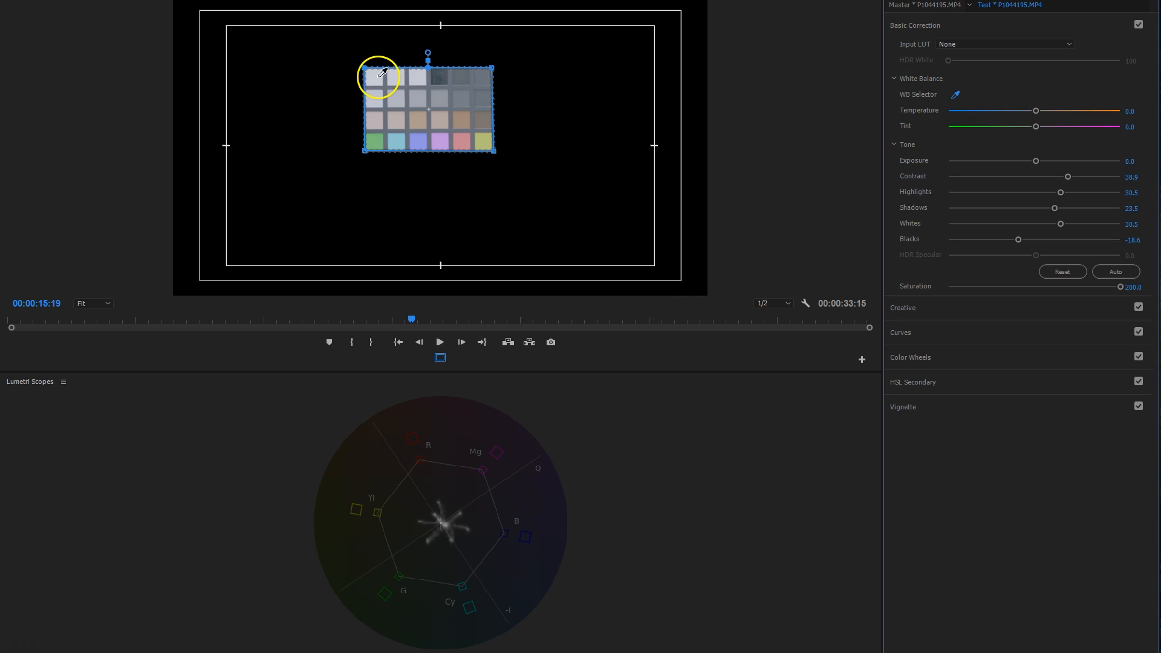
left_click(377, 75)
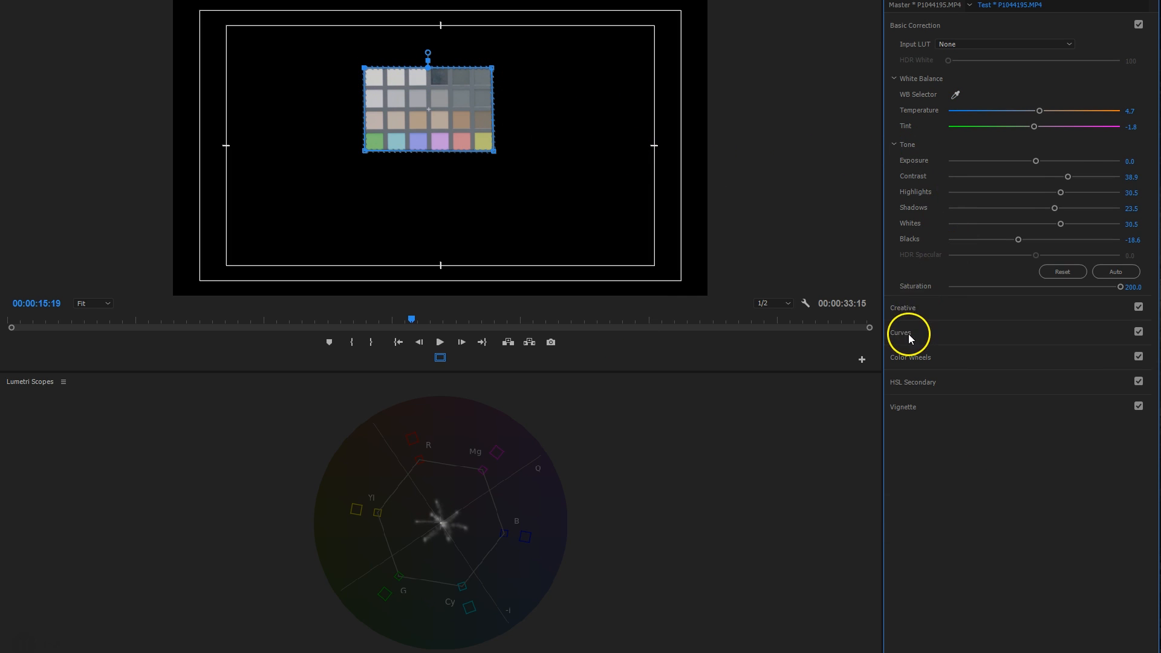
- Raise the red channel in RGB Curves to warm the masked colour patches
left_click(900, 333)
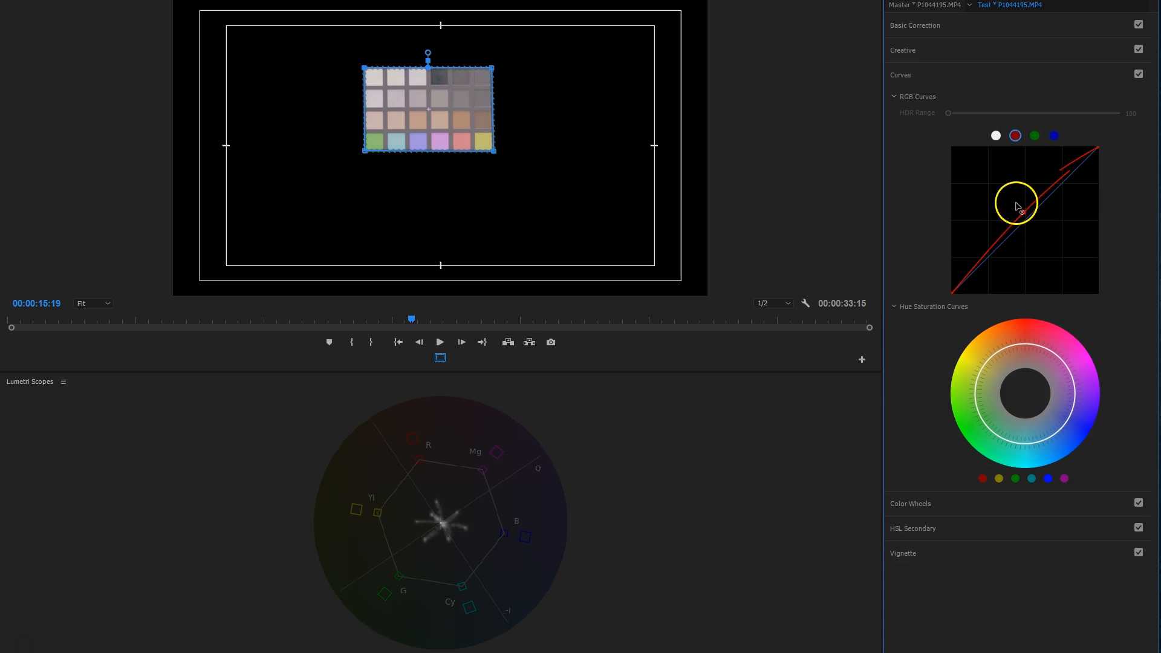
left_click_drag(1016, 207, 1050, 226)
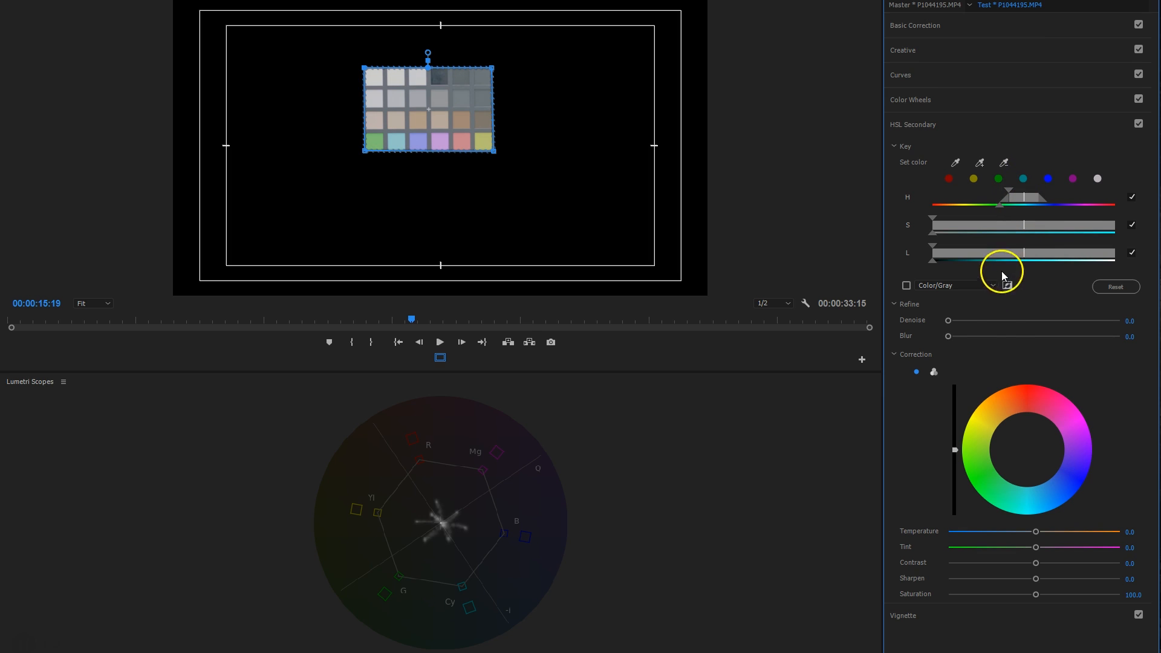
- Refine the HSL Secondary key's lightness range and set Correction Temperature -20, Tint -13.6
left_click_drag(1036, 532, 1022, 532)
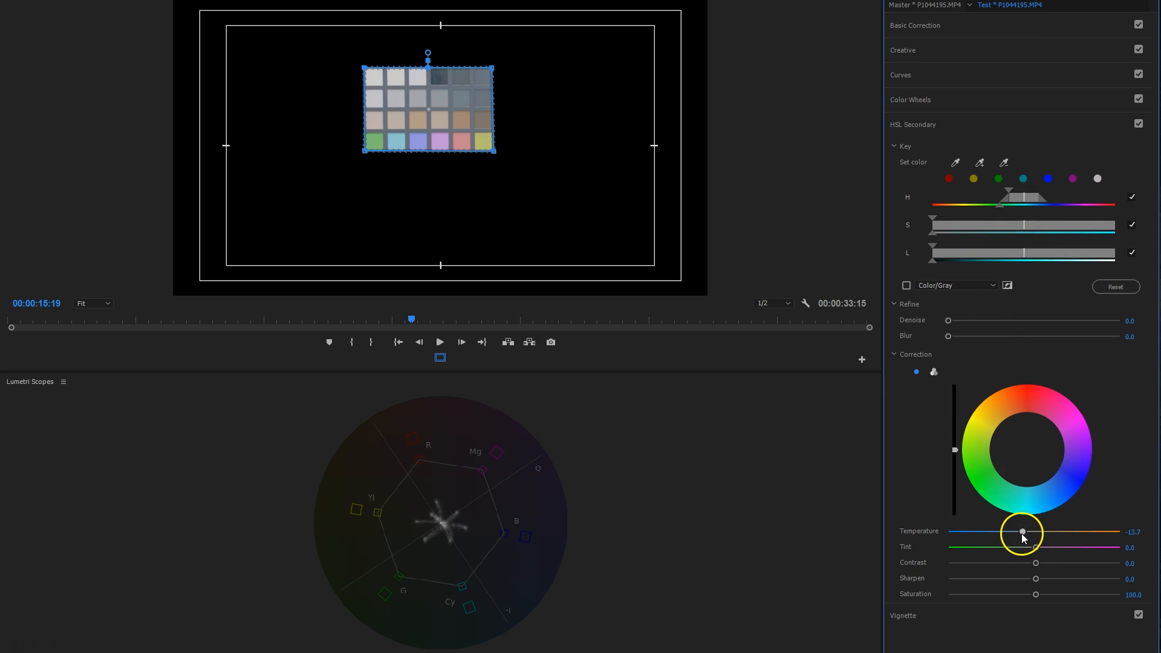
left_click_drag(1022, 532, 1064, 531)
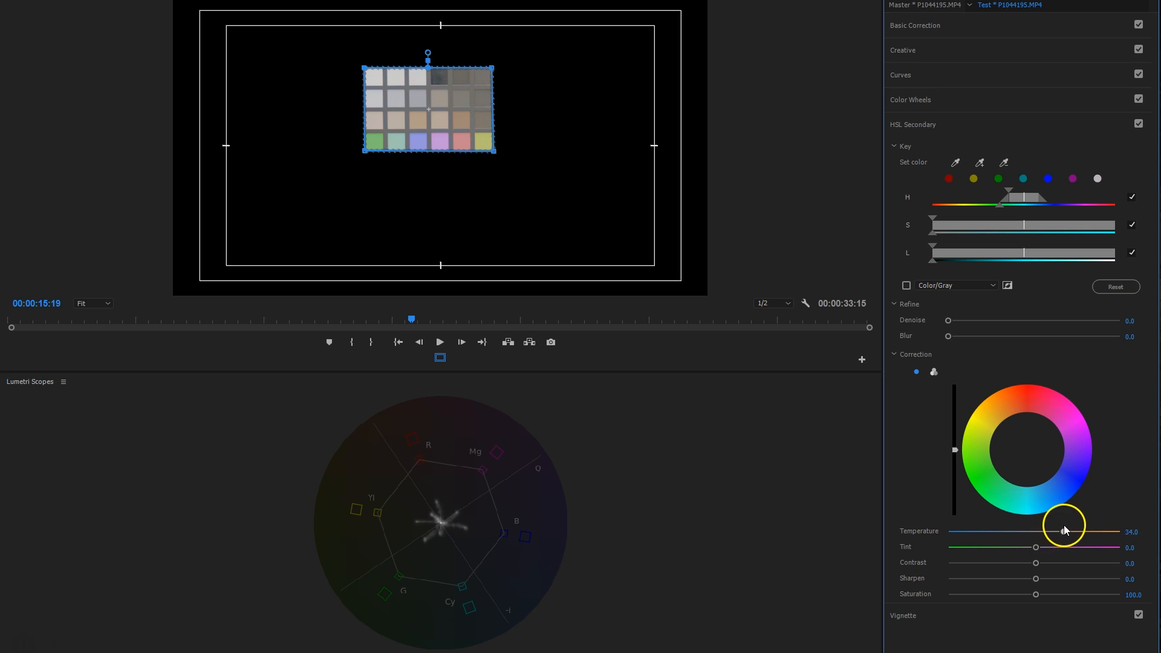
left_click_drag(1044, 546, 1015, 547)
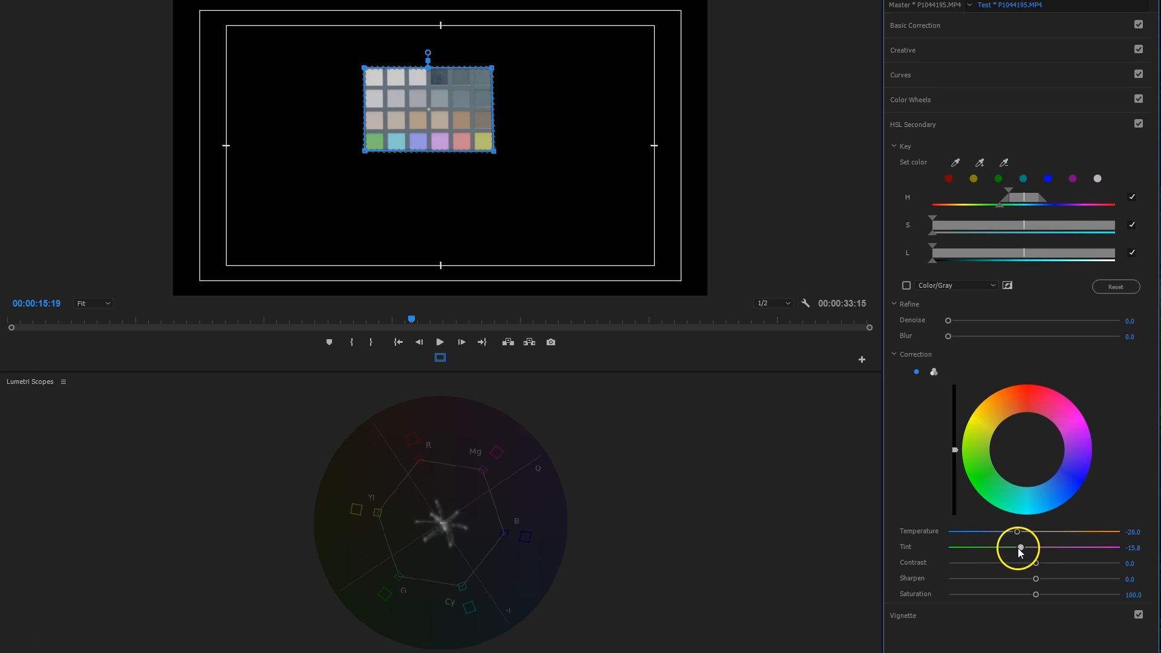
left_click_drag(1016, 547, 1014, 547)
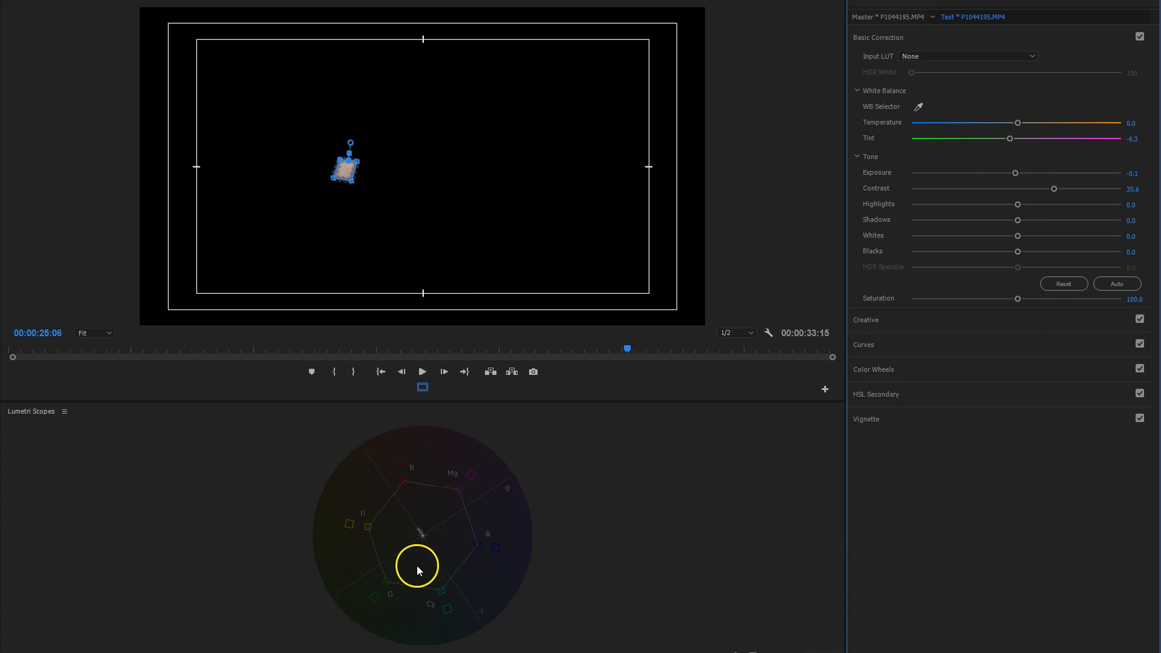
- Raise Saturation of the small masked patch to about 145.4 in Basic Correction
left_click_drag(1017, 299, 1067, 299)
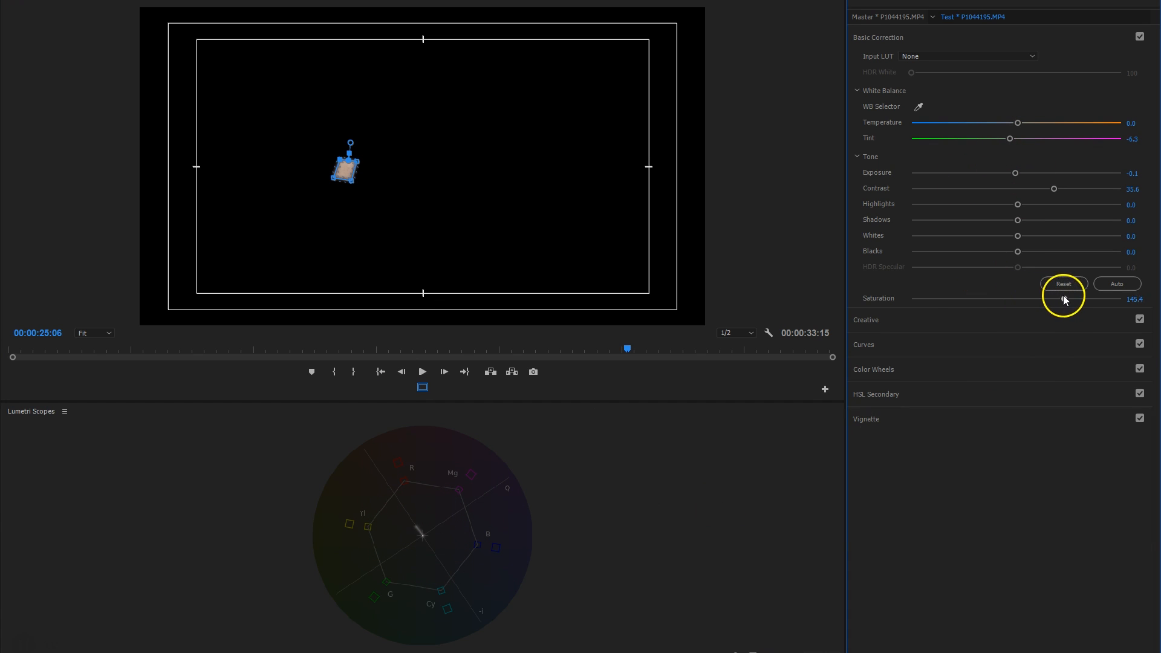